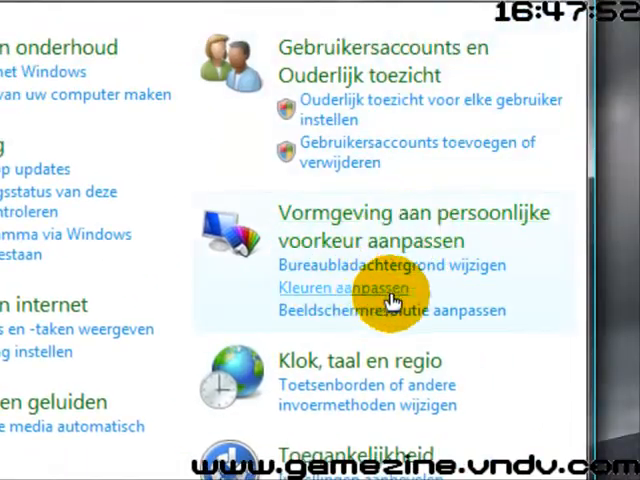
Step: Open 'Beeldschermresolutie aanpassen' to show the two-monitor display settings
scroll("down", 3)
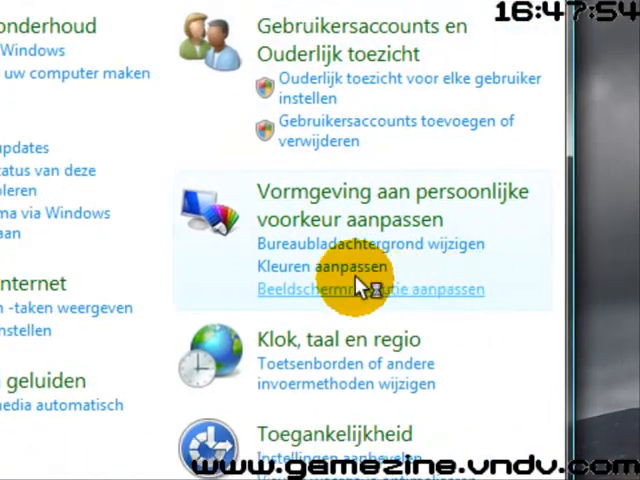
left_click(373, 289)
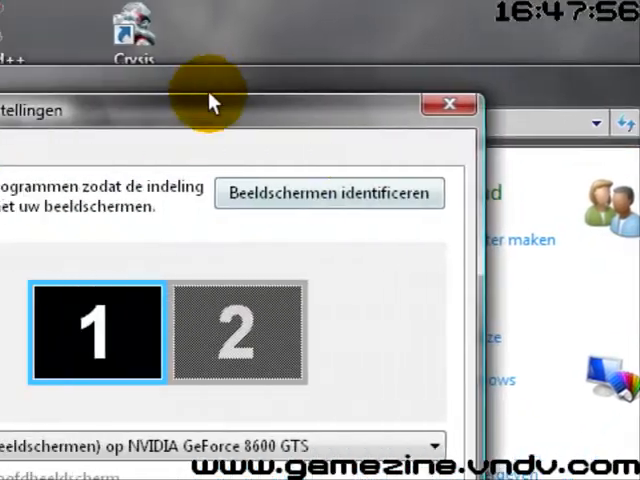
Step: Select monitor 2 and accept enabling it to extend the desktop at 1024x768
left_click(232, 330)
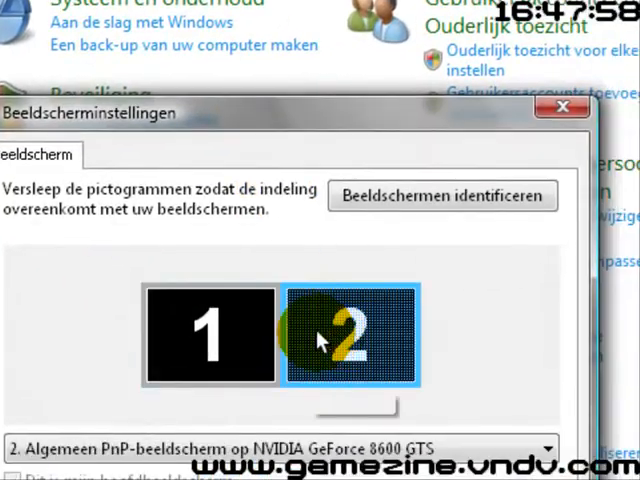
left_click(212, 333)
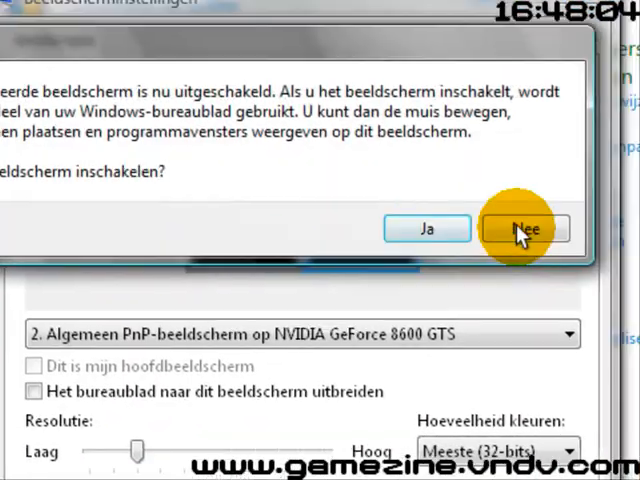
left_click(521, 229)
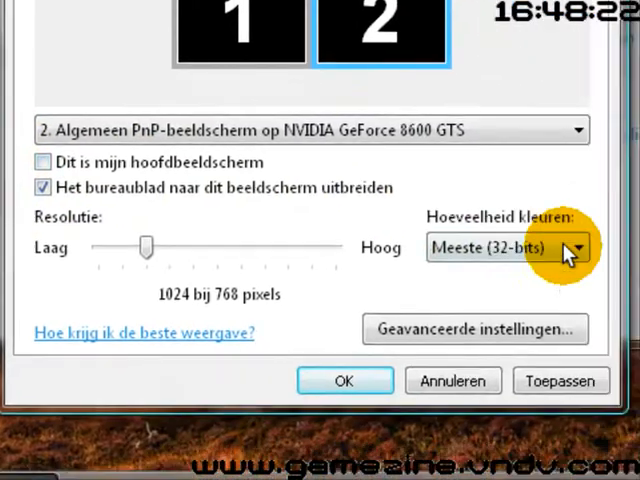
Step: Apply the extended-desktop settings, keep them with Ja, and close with OK
left_click_drag(145, 247, 167, 247)
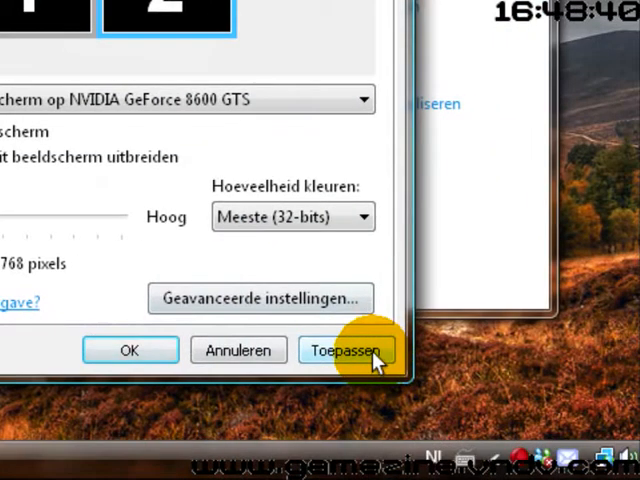
left_click(347, 350)
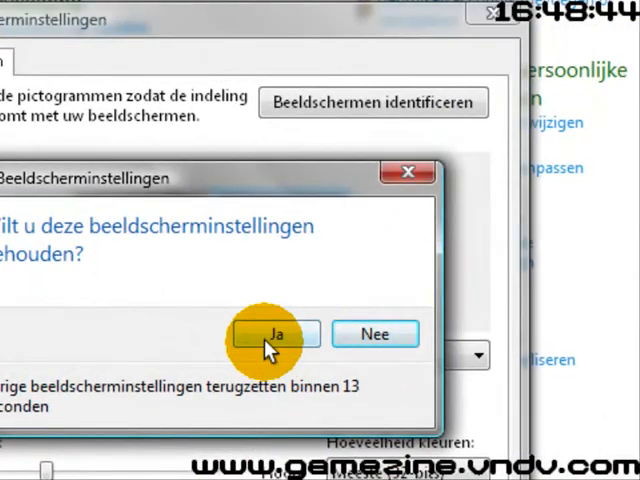
left_click(274, 334)
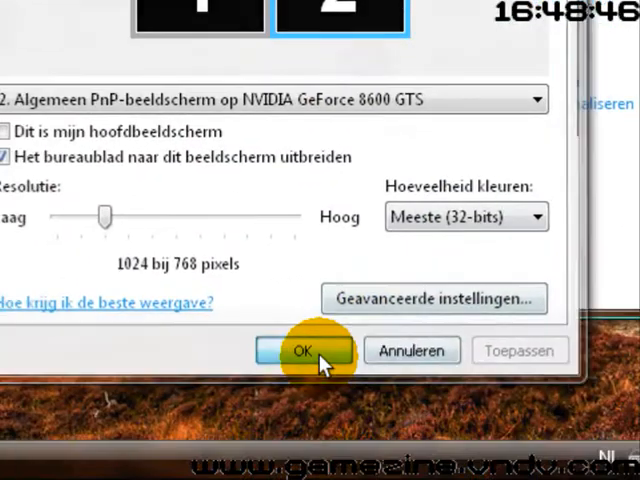
left_click(303, 351)
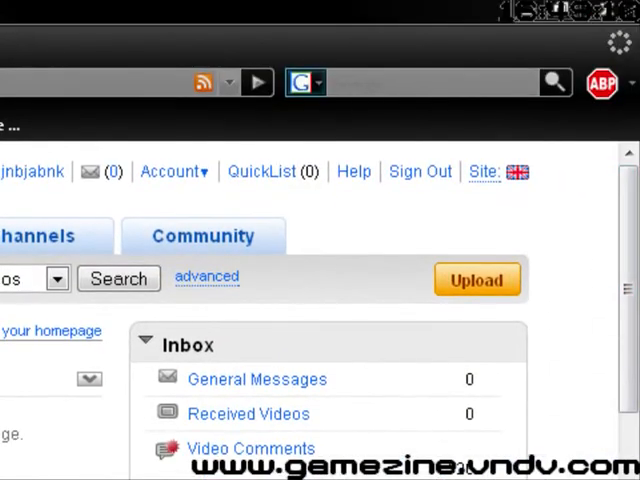
Step: Scroll through the YouTube account homepage showing the Inbox with 126 video comments
scroll("down", 3)
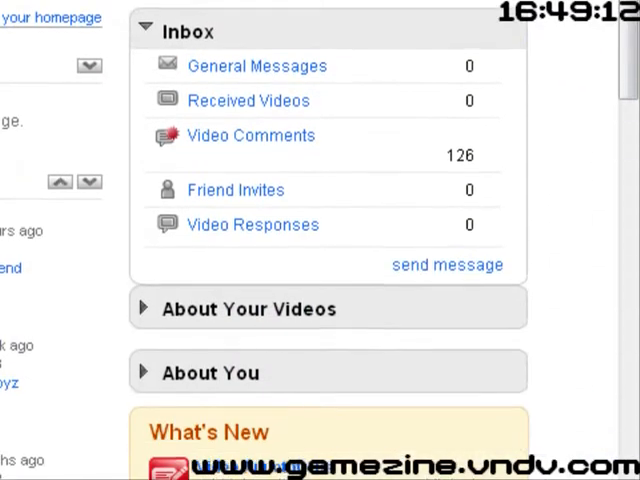
scroll("up", 3)
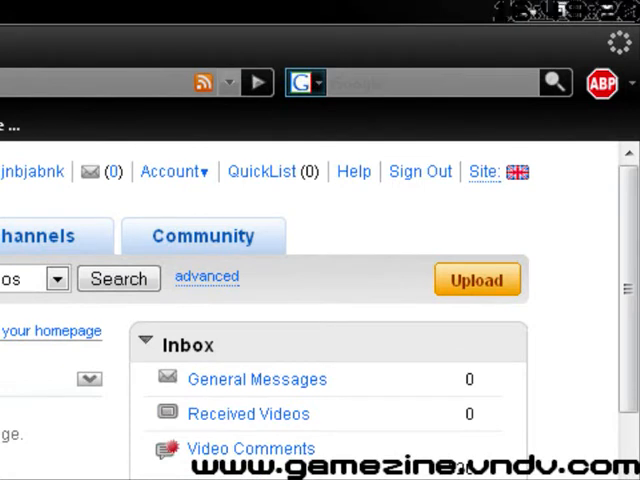
scroll("down", 3)
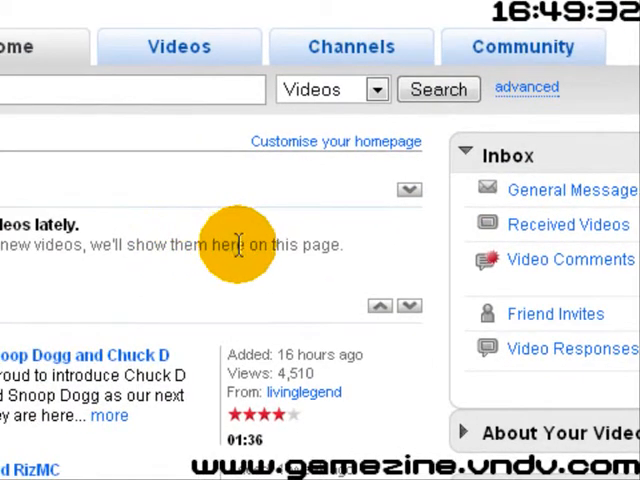
mouse_move(225, 232)
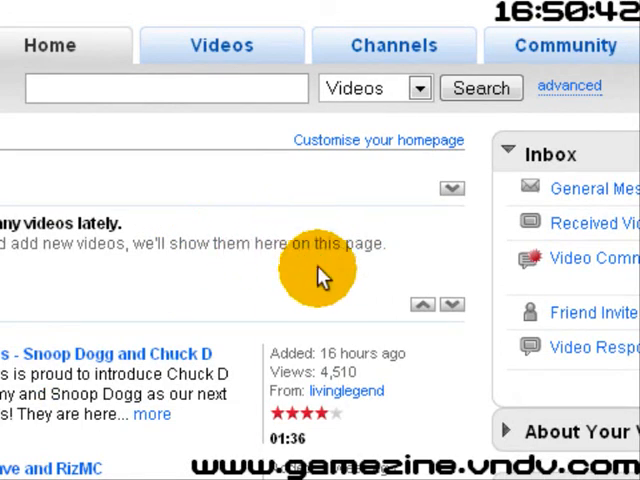
scroll("down", 3)
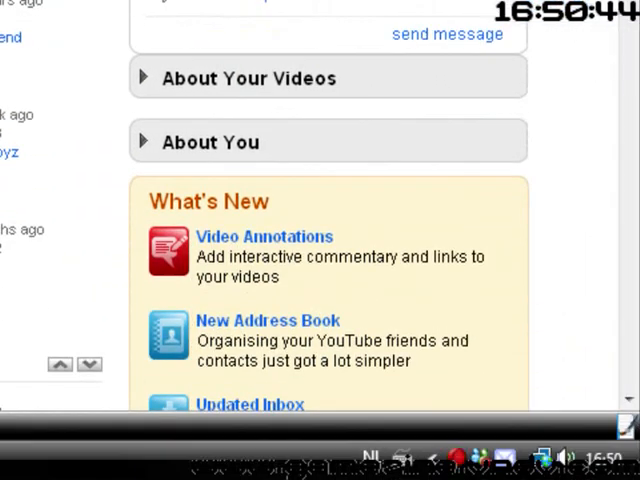